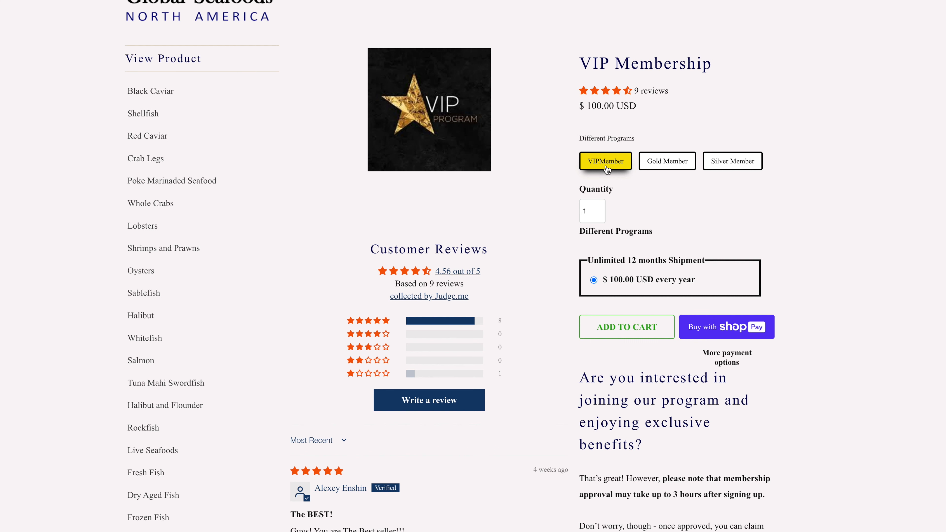
pyautogui.moveTo(597, 117)
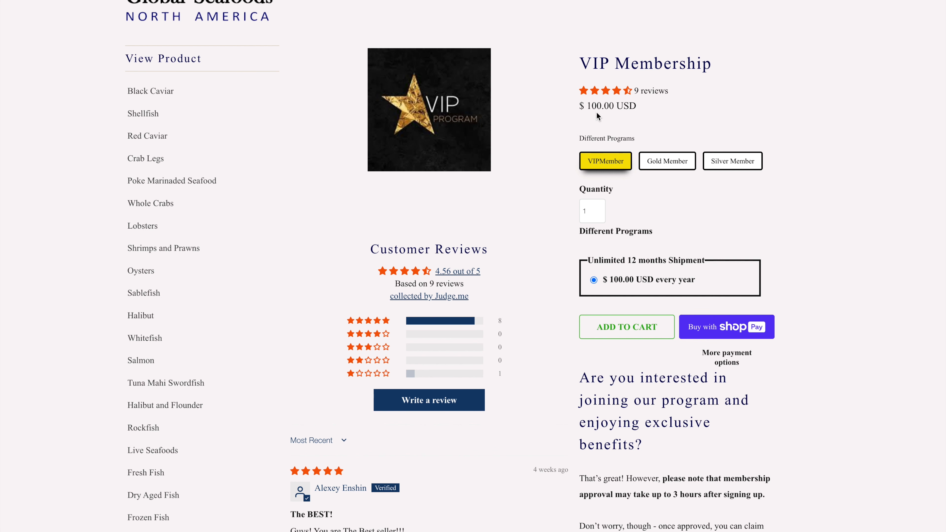
pyautogui.moveTo(580, 114)
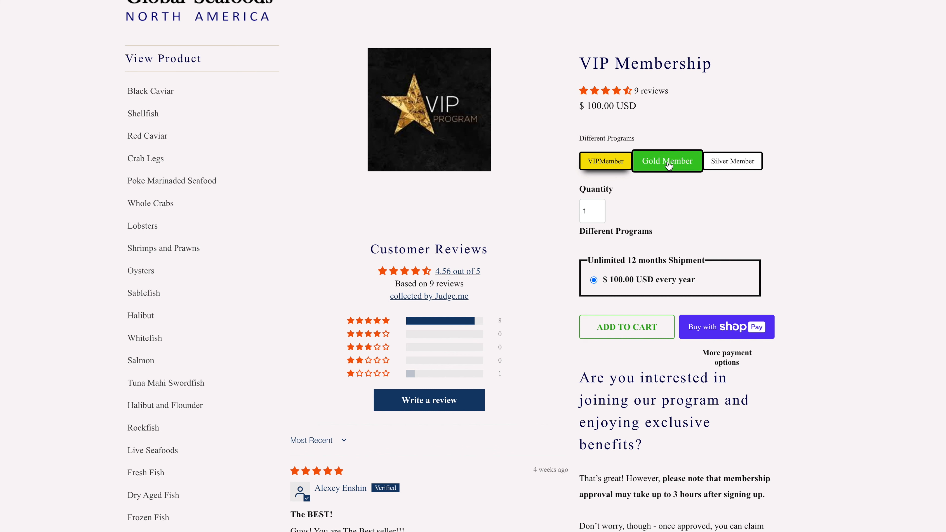
# Step: Compare VIPMember, Gold and Silver program prices, ending on Silver Member at $40.00 USD every 3 months
pyautogui.click(666, 161)
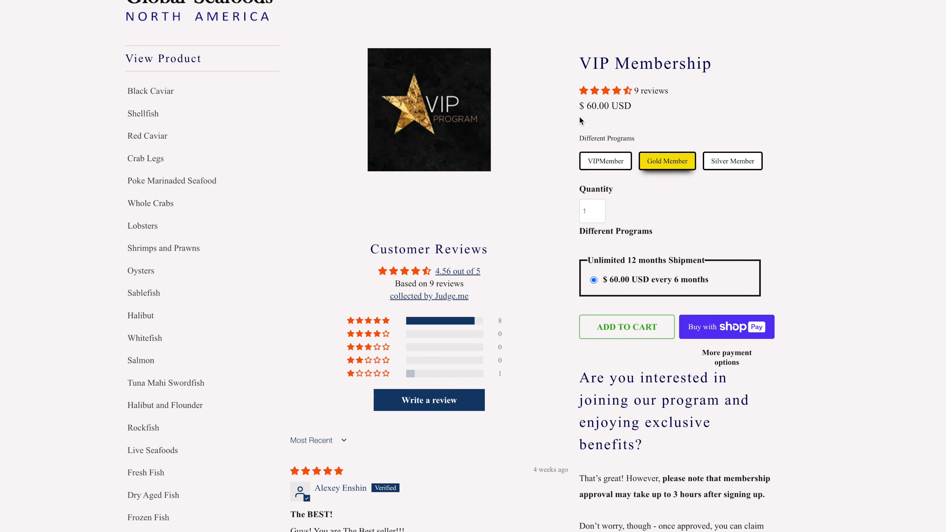
pyautogui.click(732, 161)
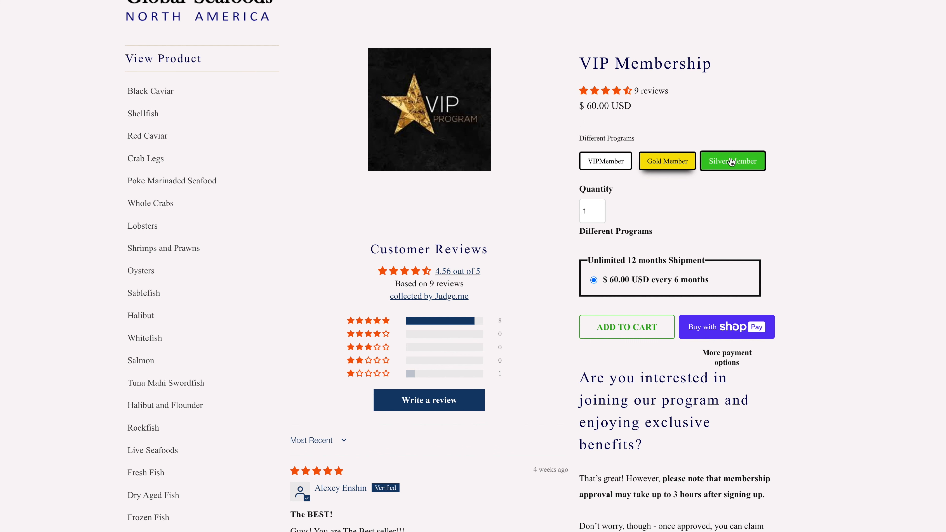
pyautogui.click(731, 161)
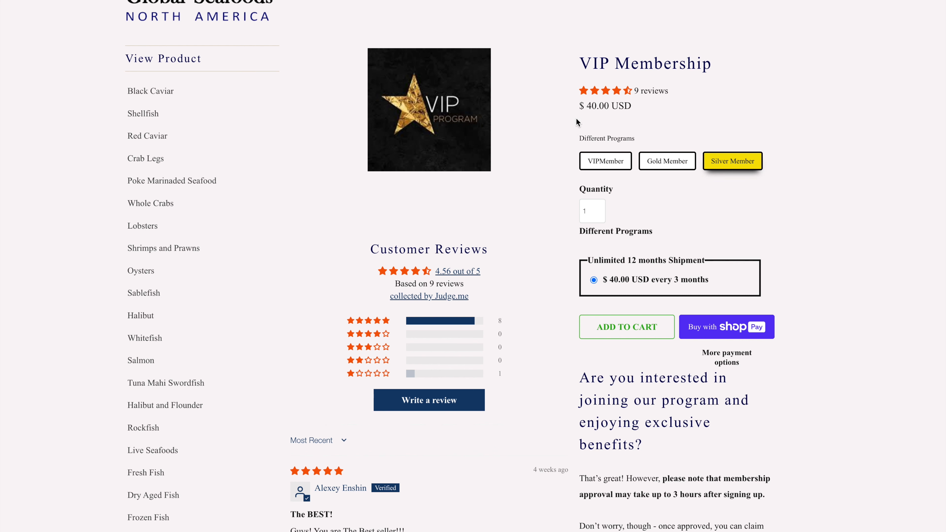
pyautogui.moveTo(581, 91)
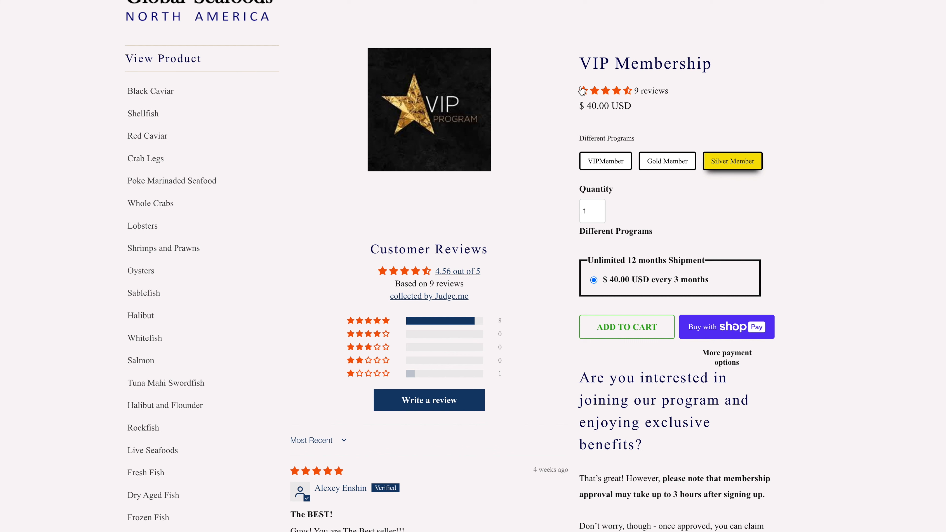
pyautogui.moveTo(608, 129)
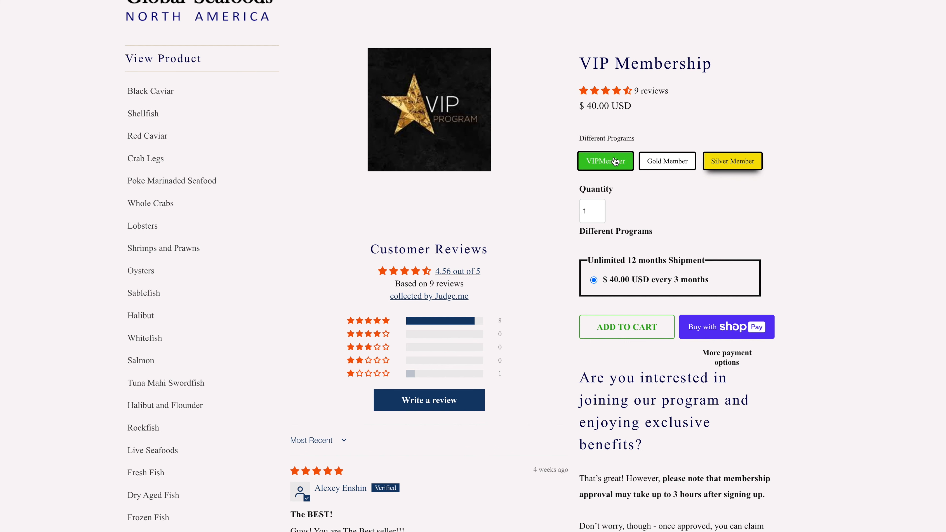
pyautogui.click(605, 161)
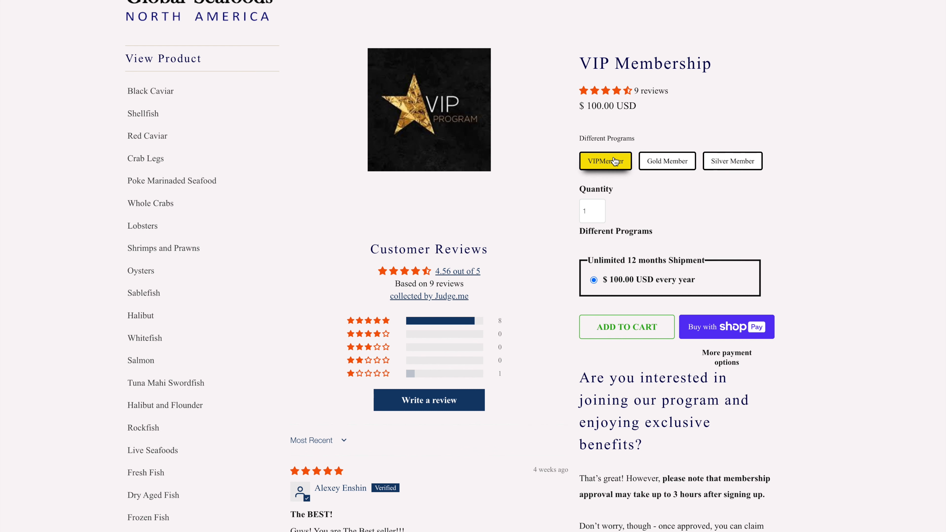
pyautogui.moveTo(616, 162)
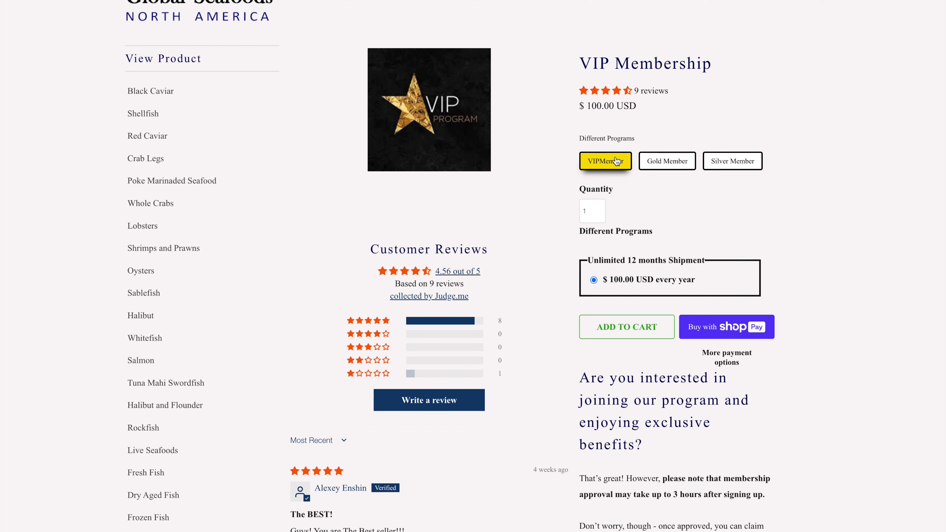
pyautogui.click(666, 161)
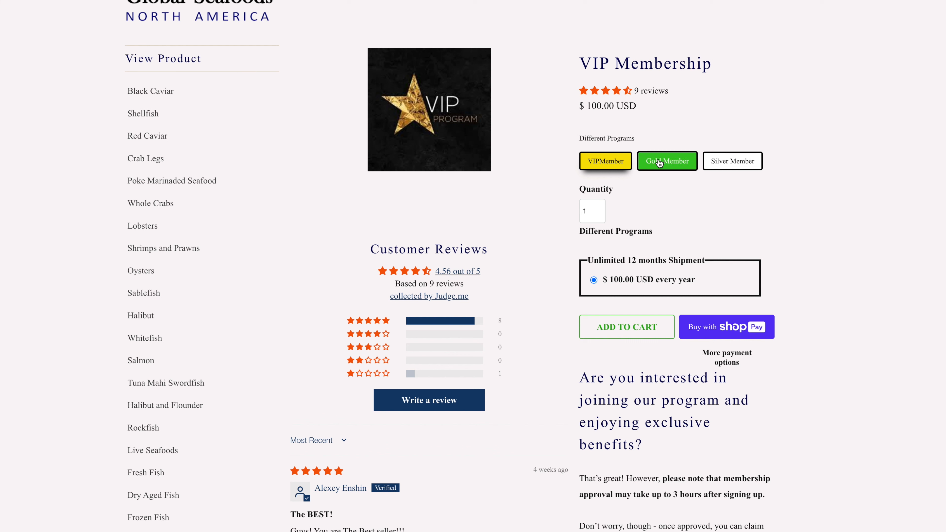
pyautogui.click(667, 161)
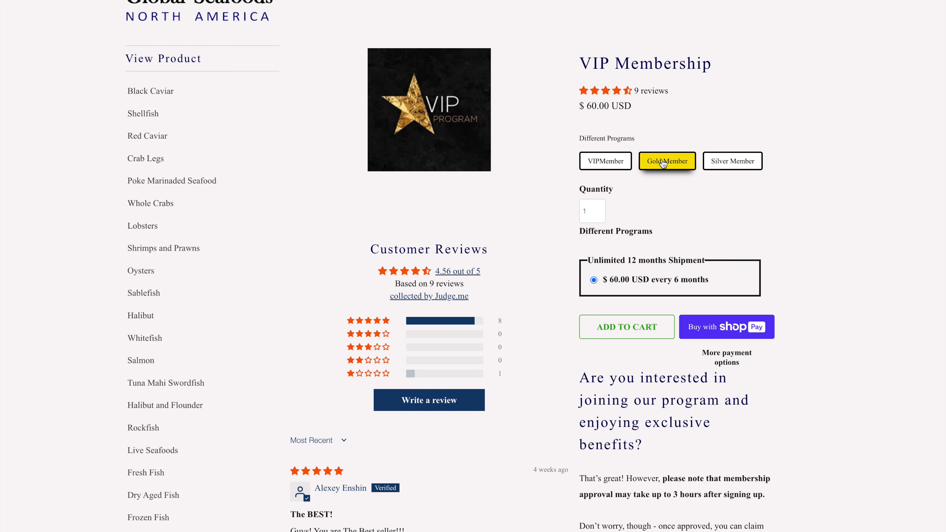
pyautogui.click(732, 161)
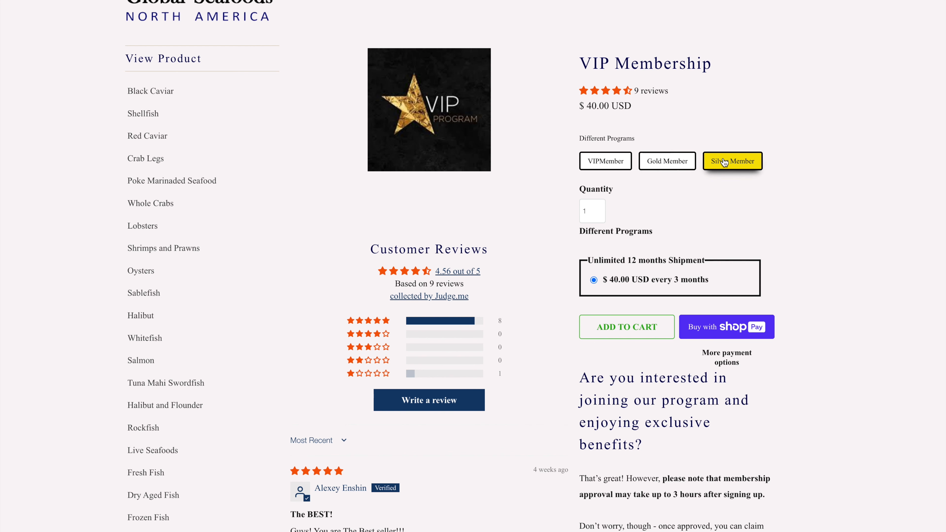
pyautogui.moveTo(787, 129)
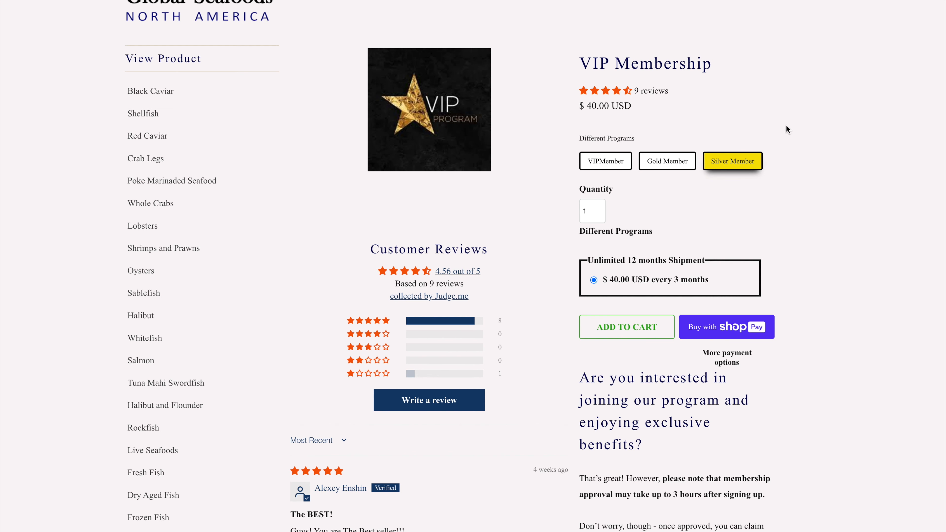
pyautogui.moveTo(706, 289)
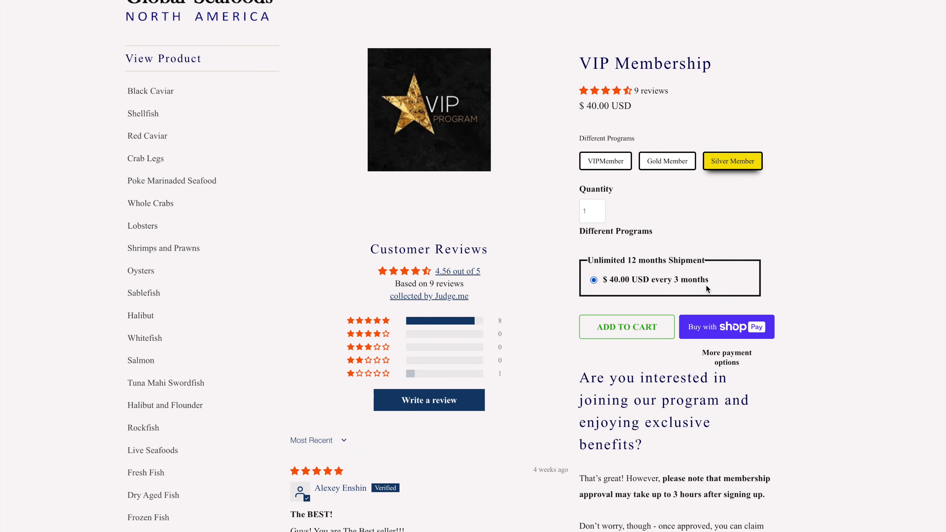
pyautogui.moveTo(607, 296)
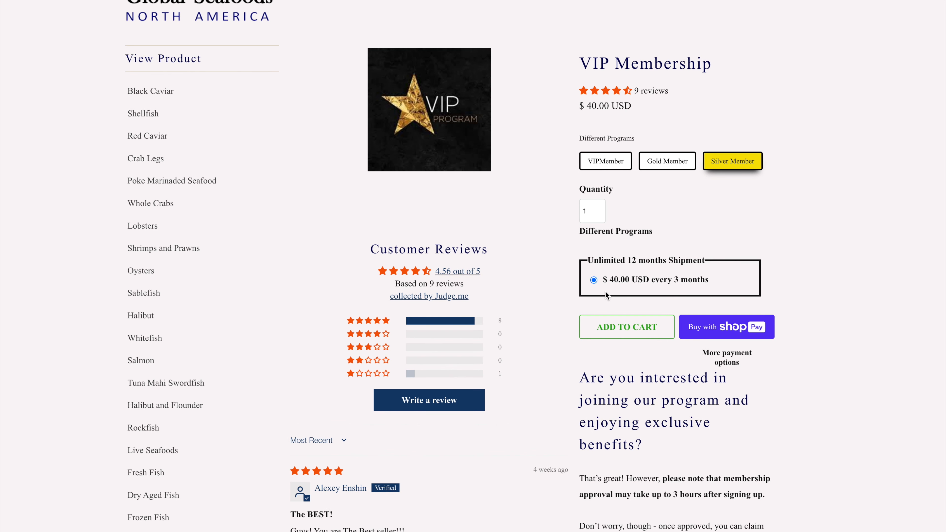
pyautogui.moveTo(552, 290)
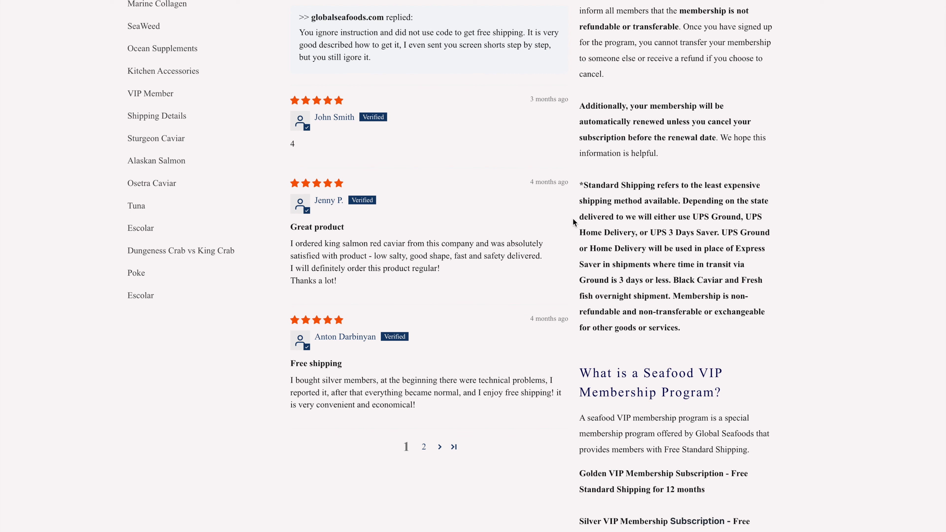
pyautogui.moveTo(575, 222)
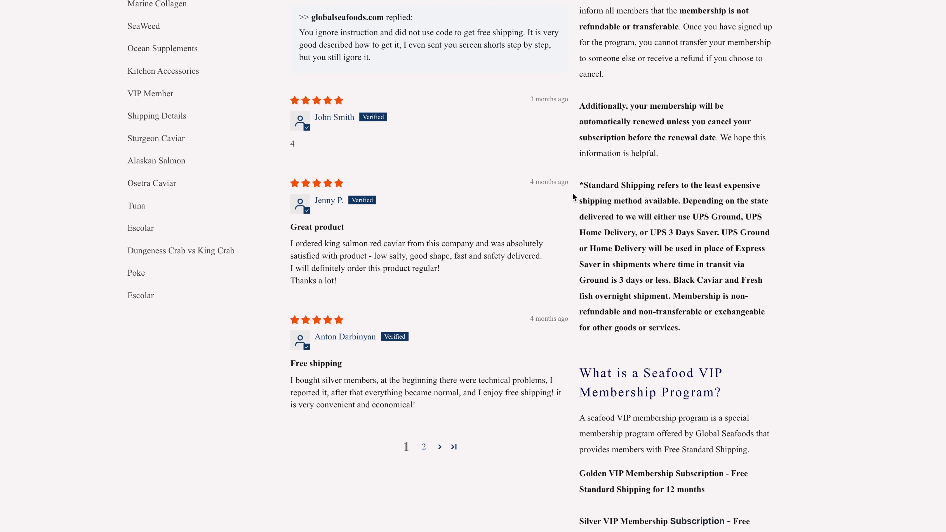
pyautogui.moveTo(743, 229)
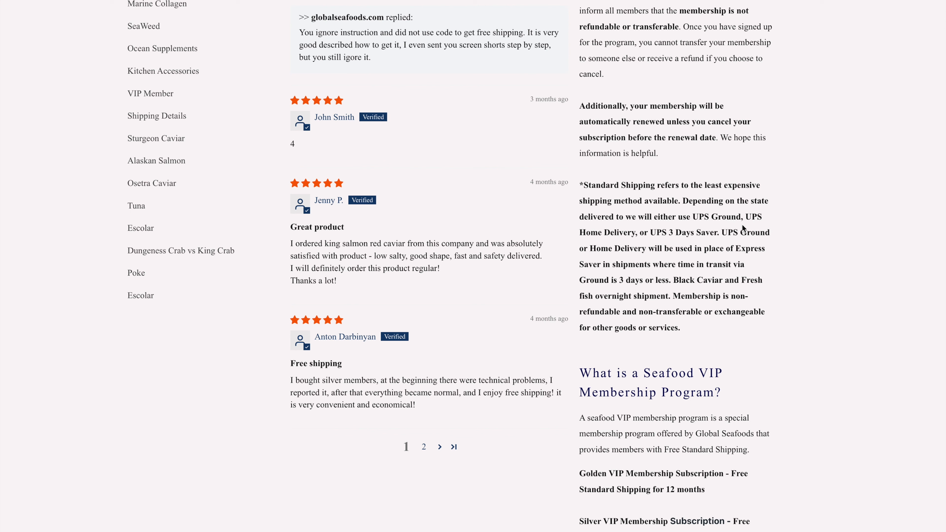
pyautogui.moveTo(699, 243)
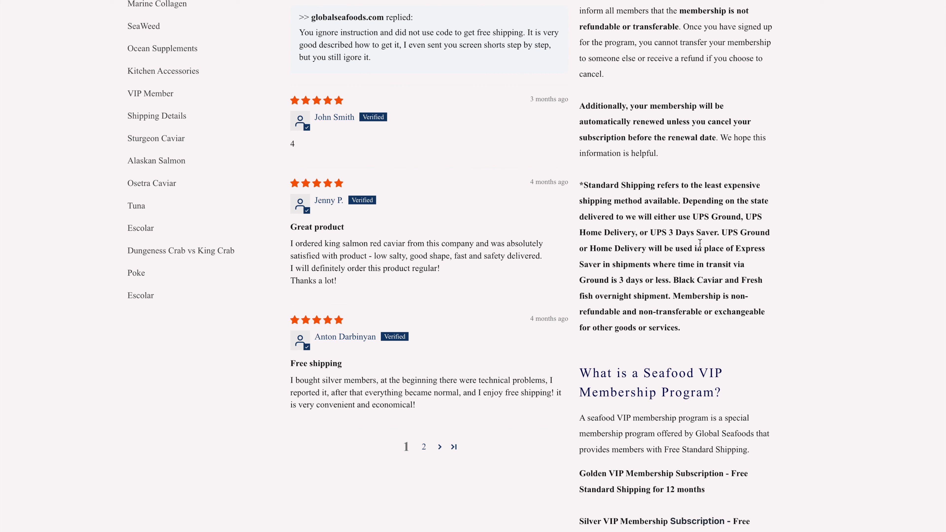
pyautogui.moveTo(715, 243)
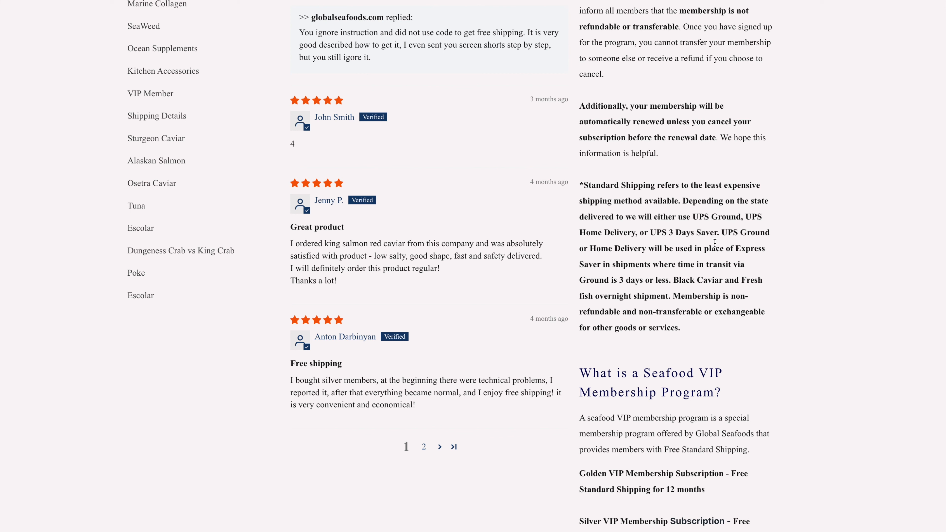
pyautogui.moveTo(719, 262)
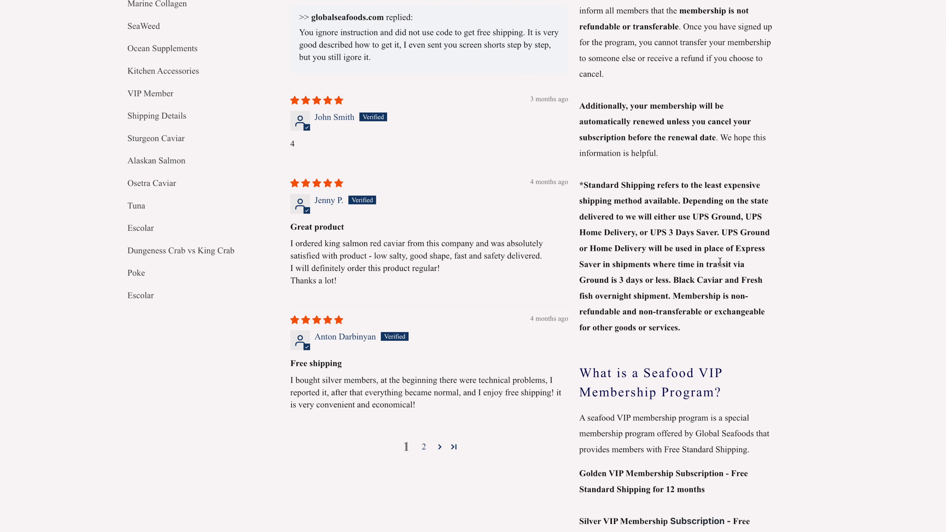
pyautogui.moveTo(785, 271)
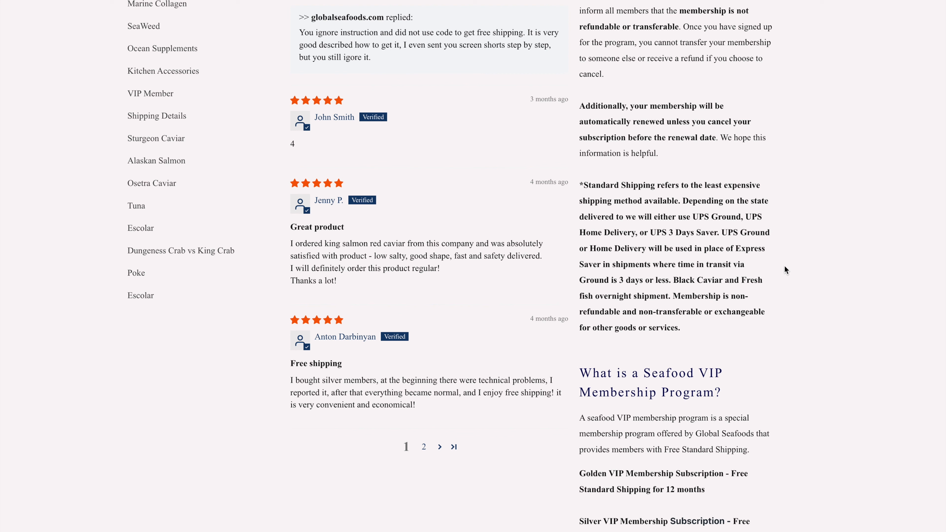
pyautogui.moveTo(785, 283)
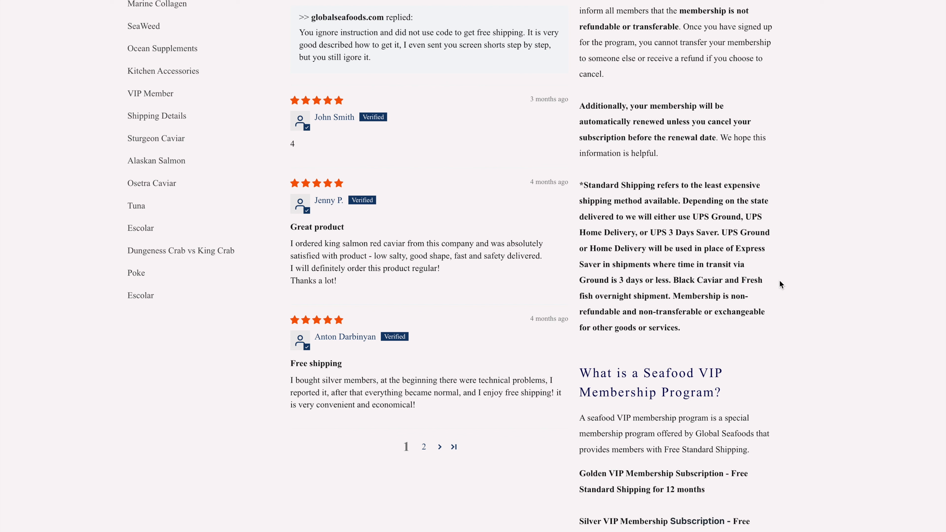
pyautogui.moveTo(766, 300)
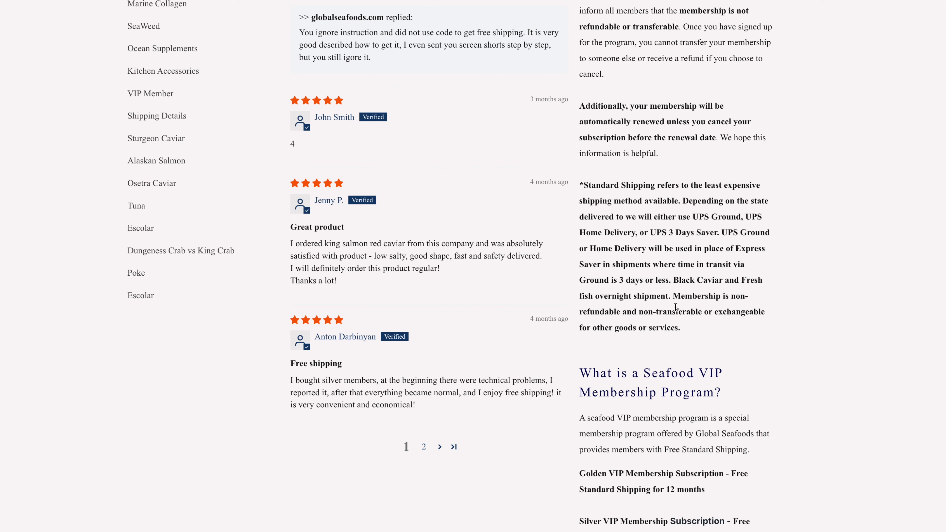
pyautogui.moveTo(600, 324)
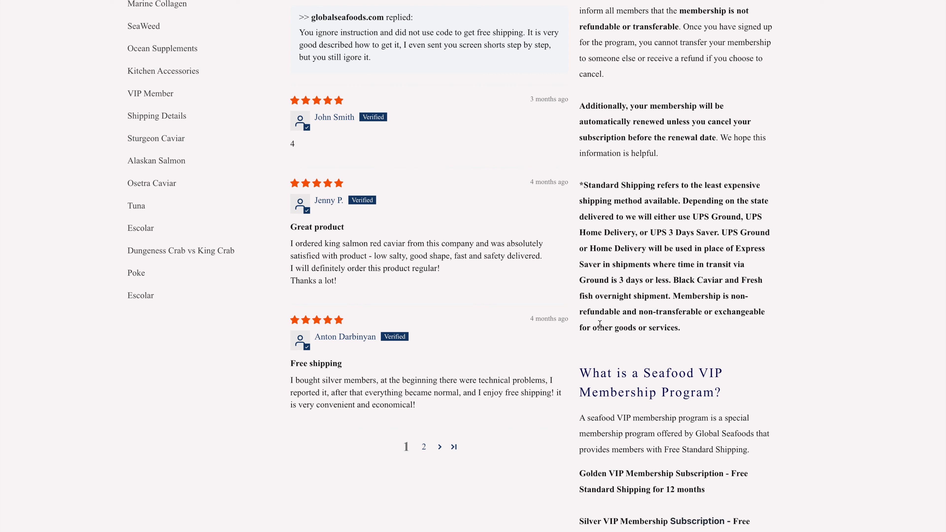
pyautogui.moveTo(700, 322)
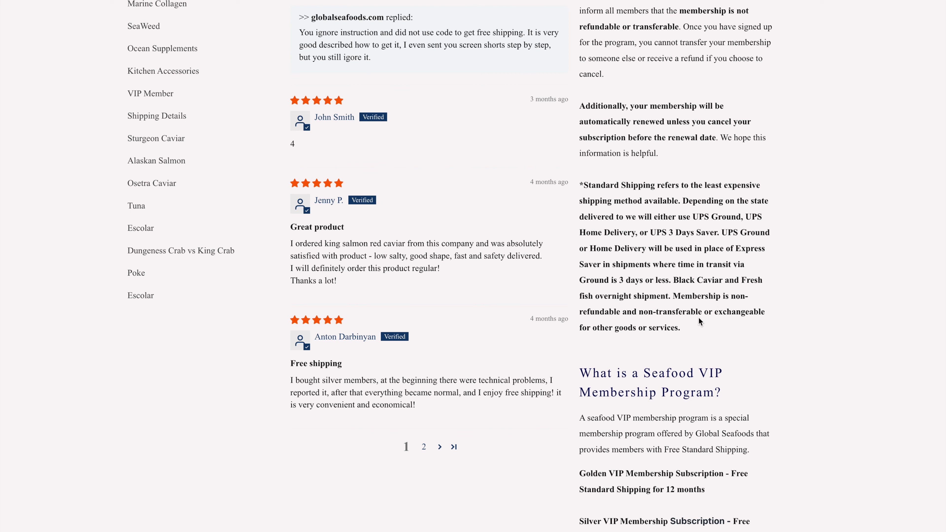
pyautogui.moveTo(808, 269)
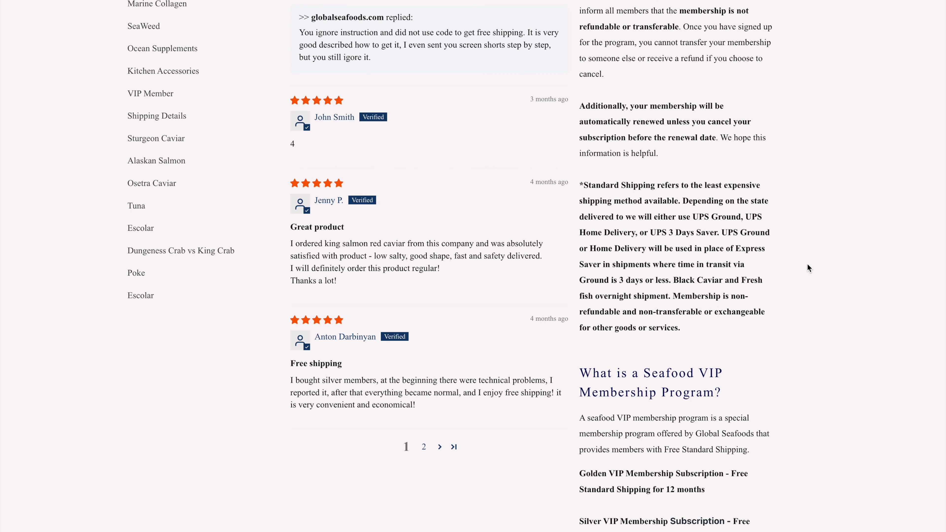
pyautogui.moveTo(807, 267)
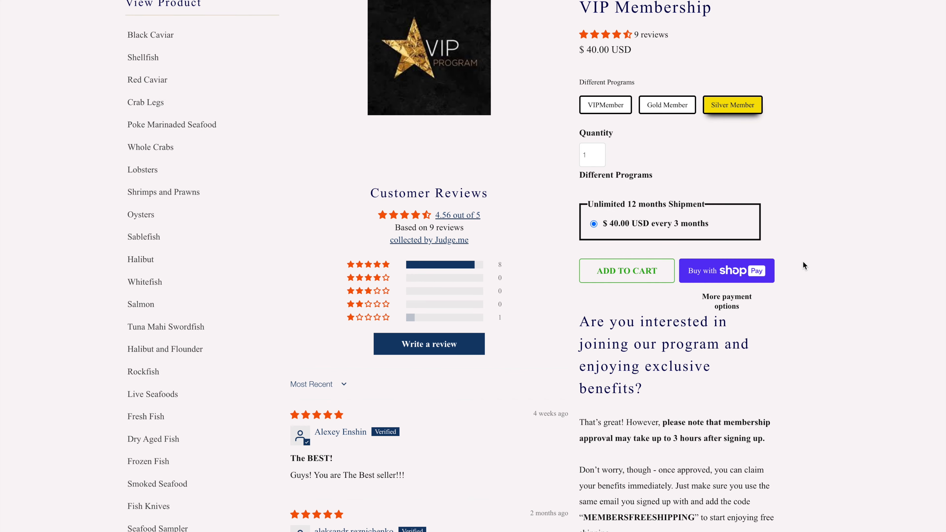
# Step: Proceed to checkout with the $100 USD yearly VIPMember plan in the cart
pyautogui.click(605, 105)
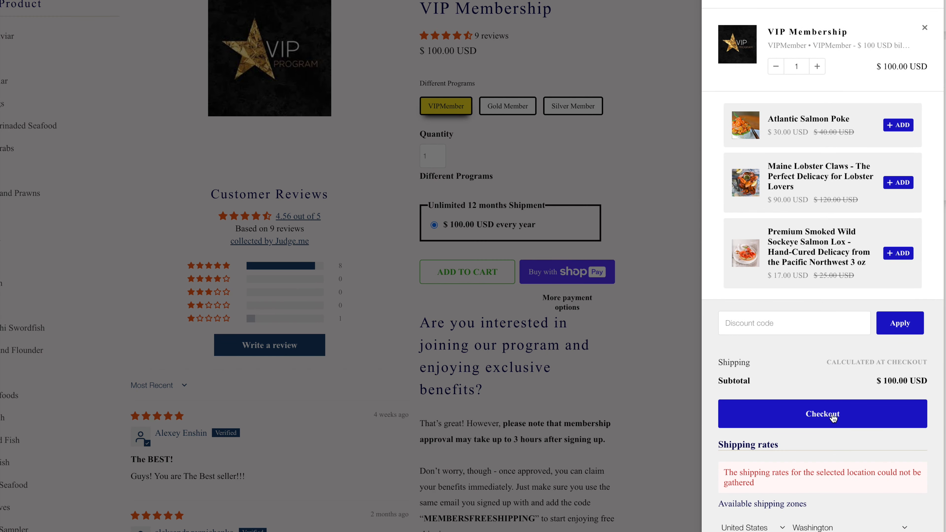
pyautogui.moveTo(806, 419)
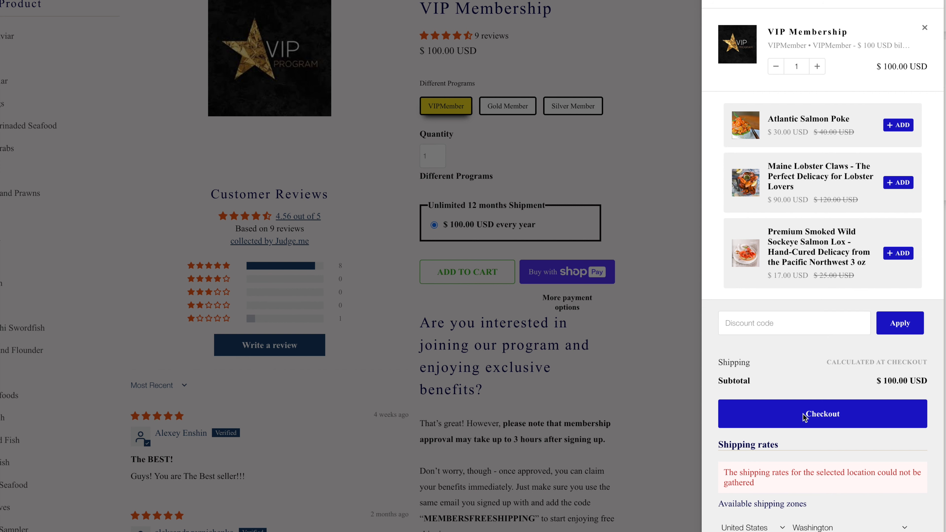
pyautogui.click(822, 414)
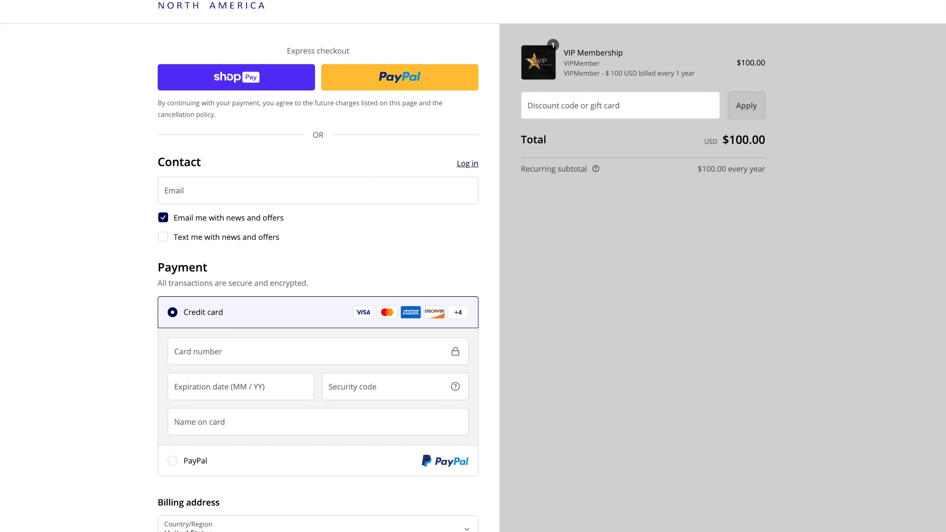
pyautogui.moveTo(306, 102)
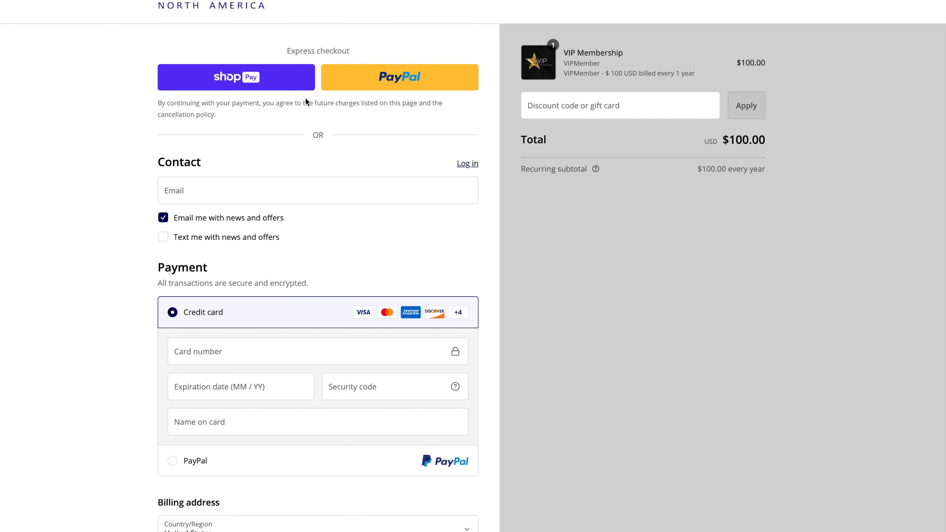
pyautogui.moveTo(209, 122)
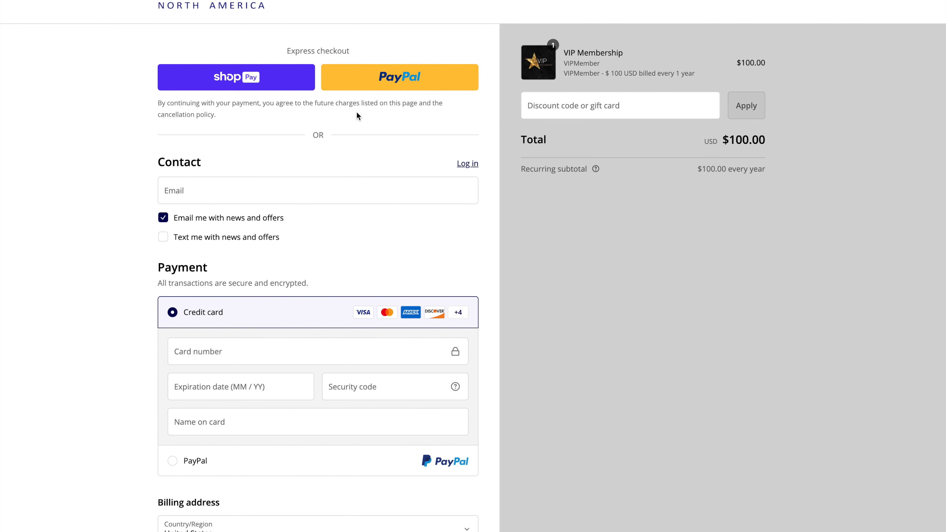
pyautogui.moveTo(285, 105)
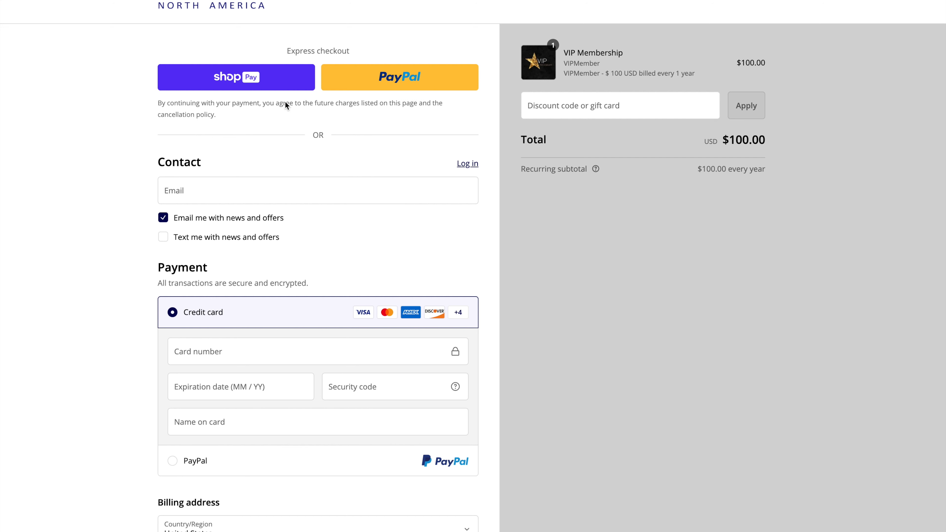
pyautogui.moveTo(304, 108)
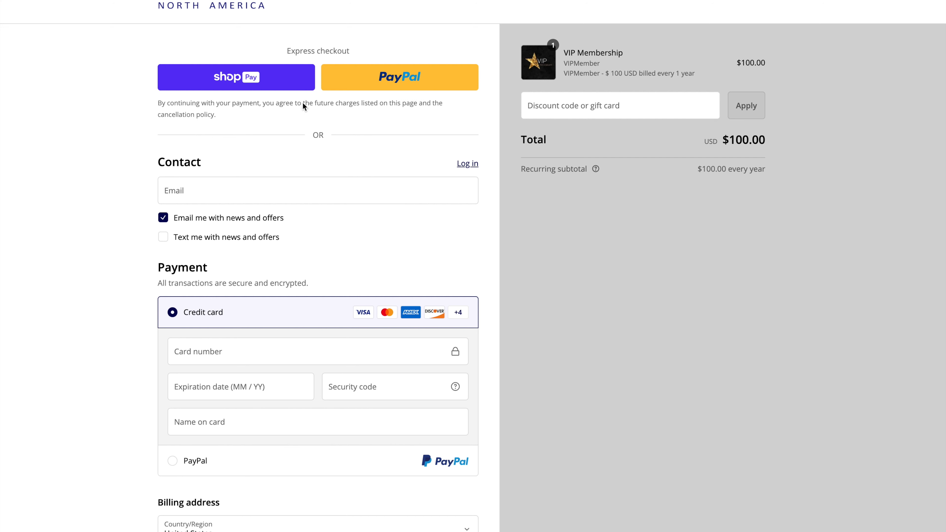
pyautogui.moveTo(218, 350)
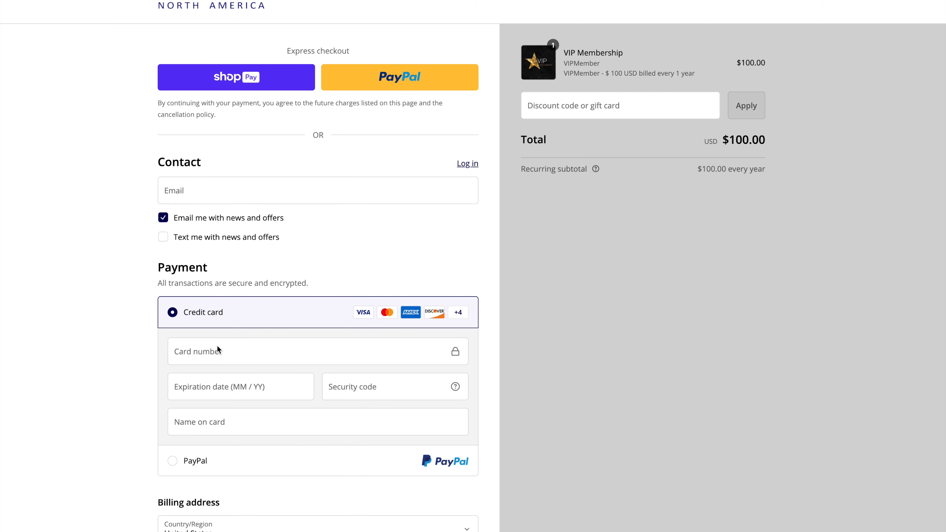
pyautogui.moveTo(147, 458)
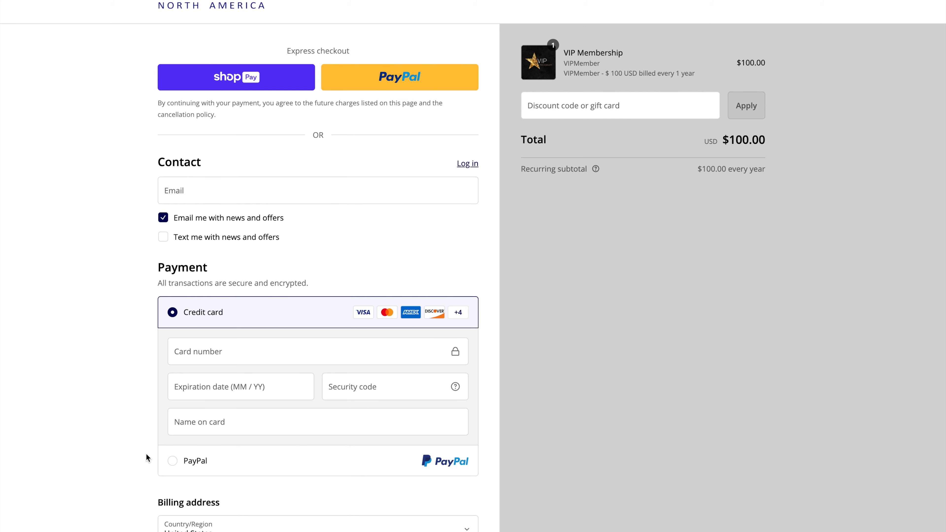
# Step: Scroll down through the checkout form before leaving for the store home page
pyautogui.scroll(-3)
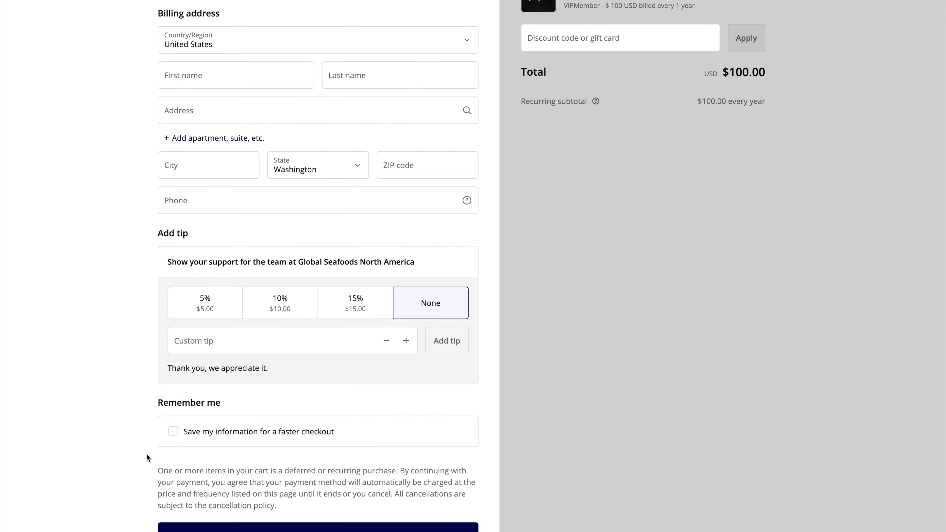
pyautogui.scroll(-3)
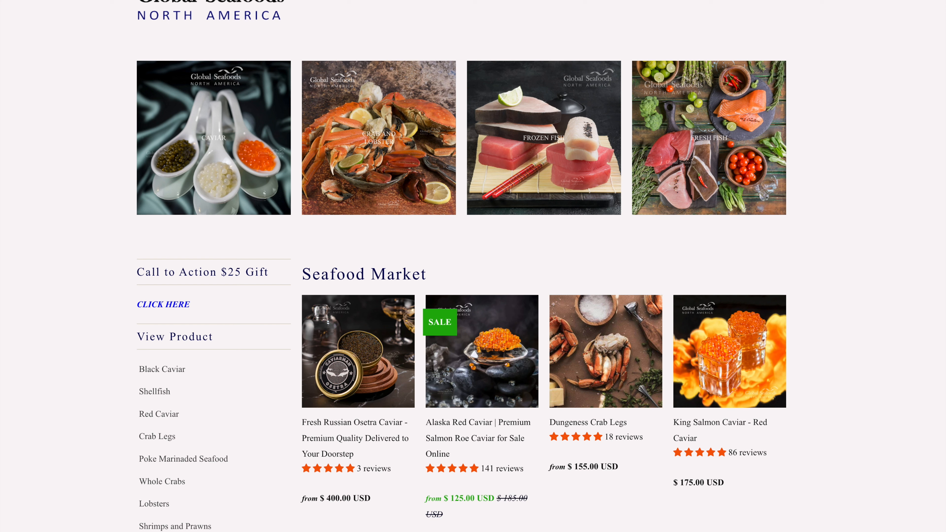
pyautogui.moveTo(481, 384)
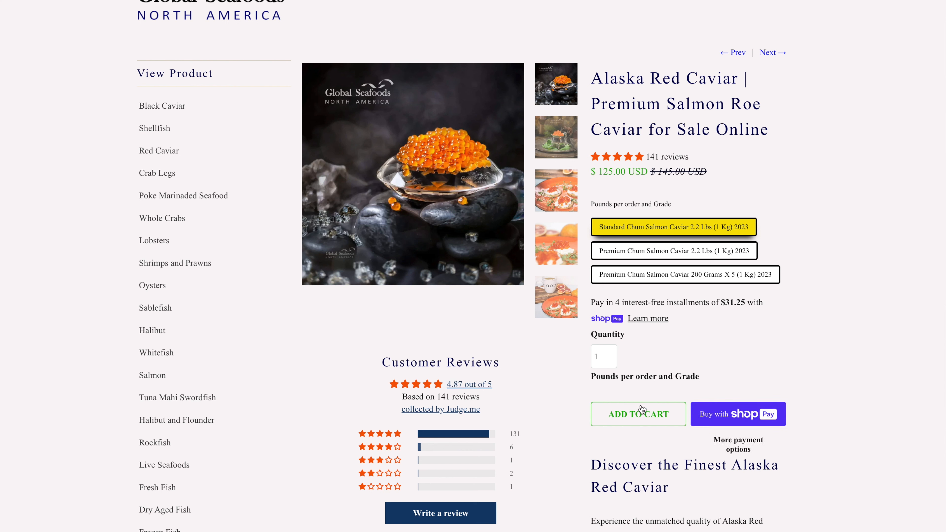
pyautogui.moveTo(641, 415)
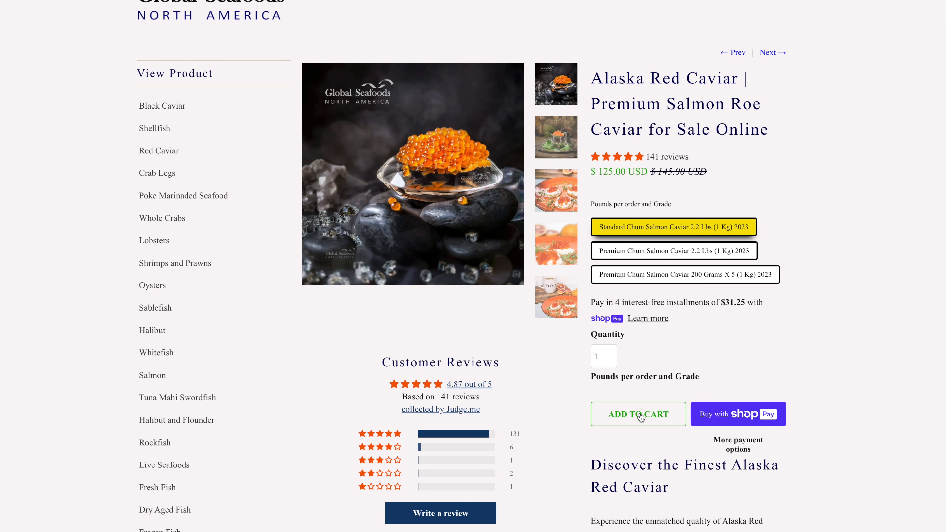
# Step: Add Alaska Red Caviar, Standard Chum Salmon Caviar at $125.00 USD, to the cart
pyautogui.click(638, 415)
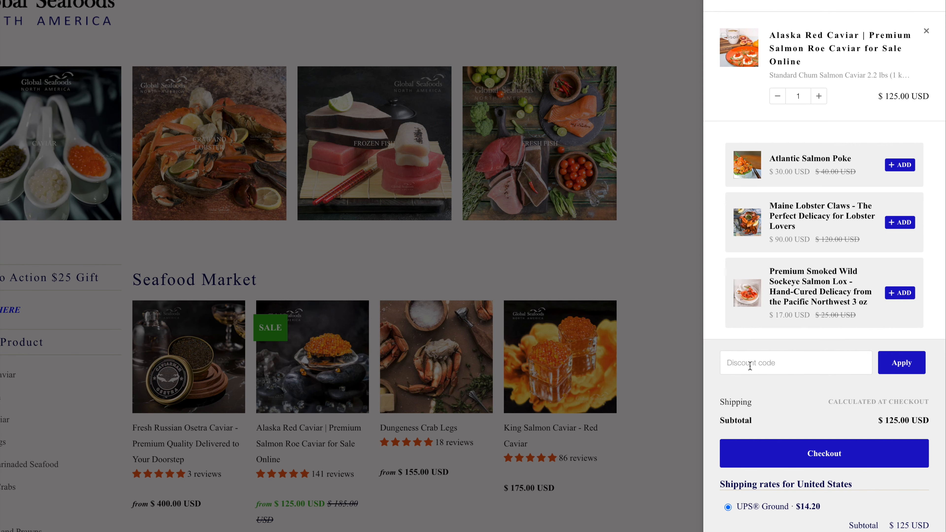
# Step: Apply the discount code MEMBERSFREESHIPPING in the cart drawer, subtotal staying $125.00
pyautogui.click(795, 362)
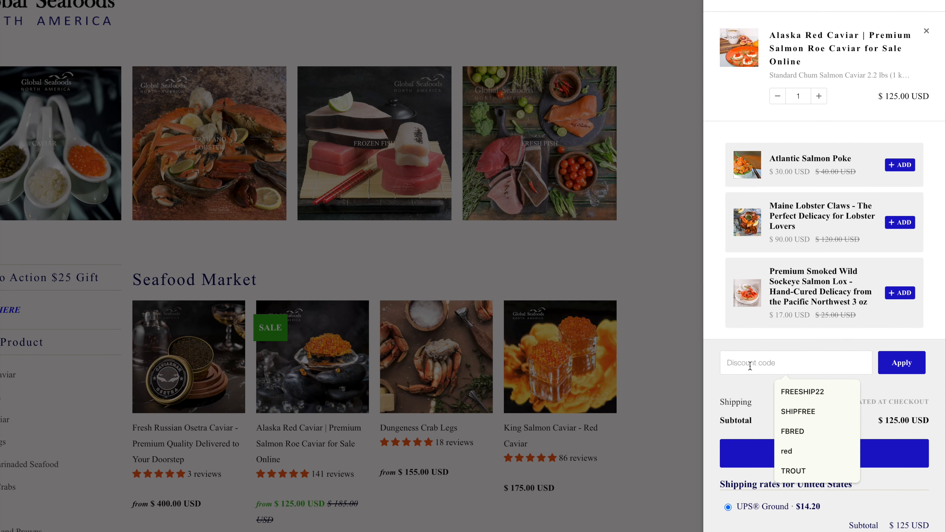
pyautogui.write('by')
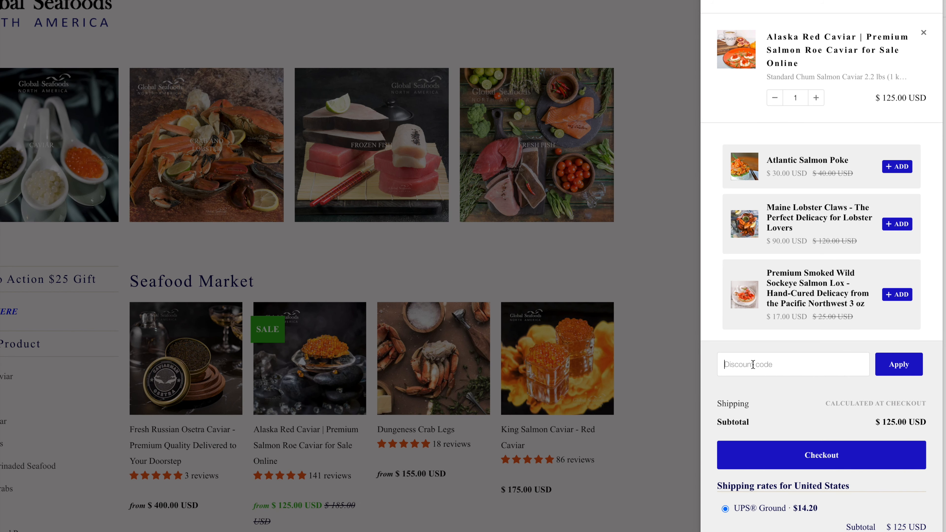
pyautogui.write('MEMBERSFREESHIPPING')
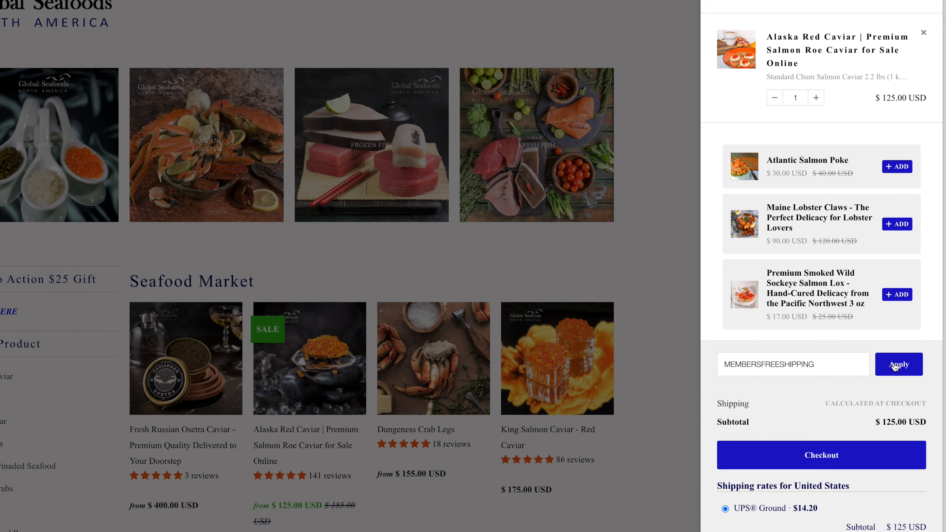
pyautogui.click(898, 364)
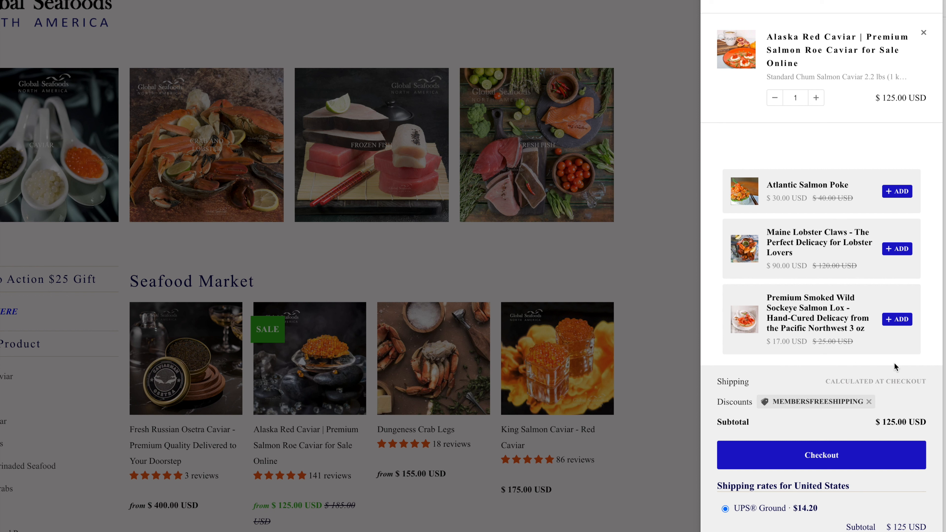
pyautogui.moveTo(896, 366)
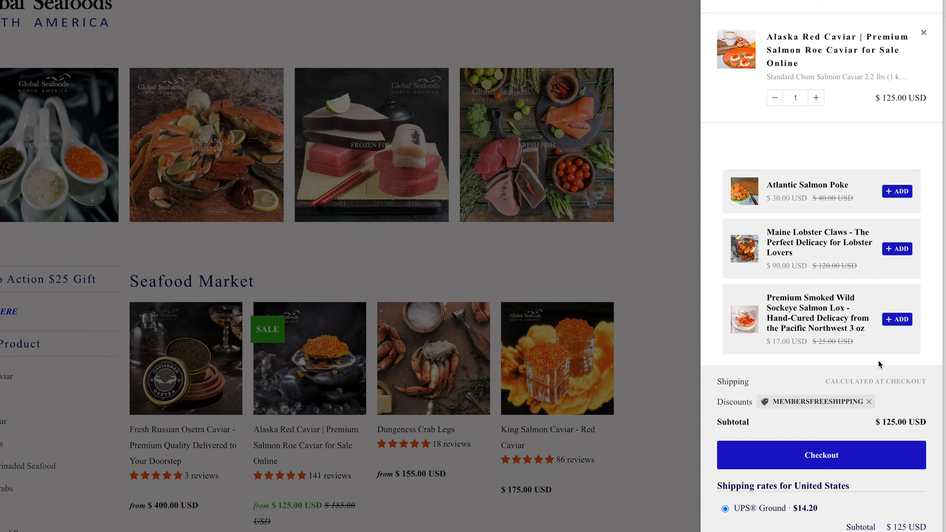
pyautogui.moveTo(847, 410)
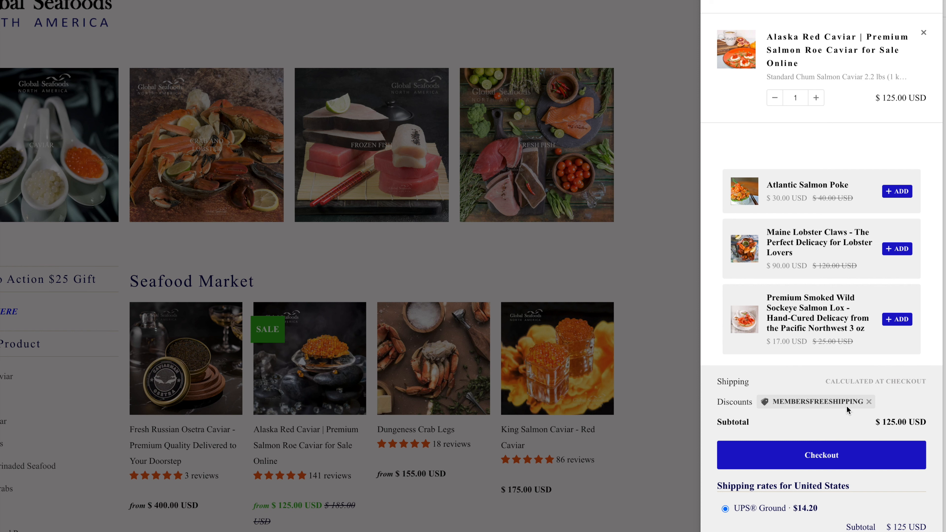
pyautogui.moveTo(820, 477)
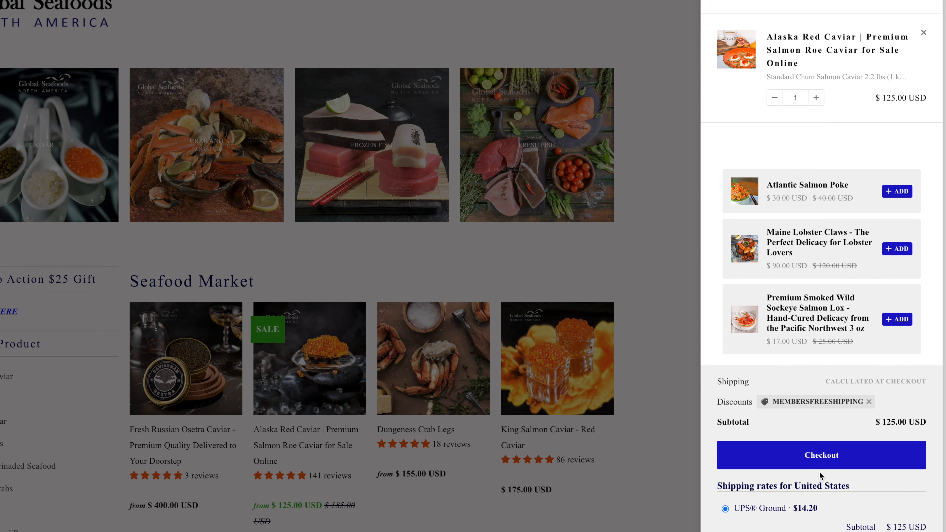
# Step: Go to checkout for the caviar and apply the carried-over MEMBERSFREESHIPPING code, total $125.00
pyautogui.click(820, 455)
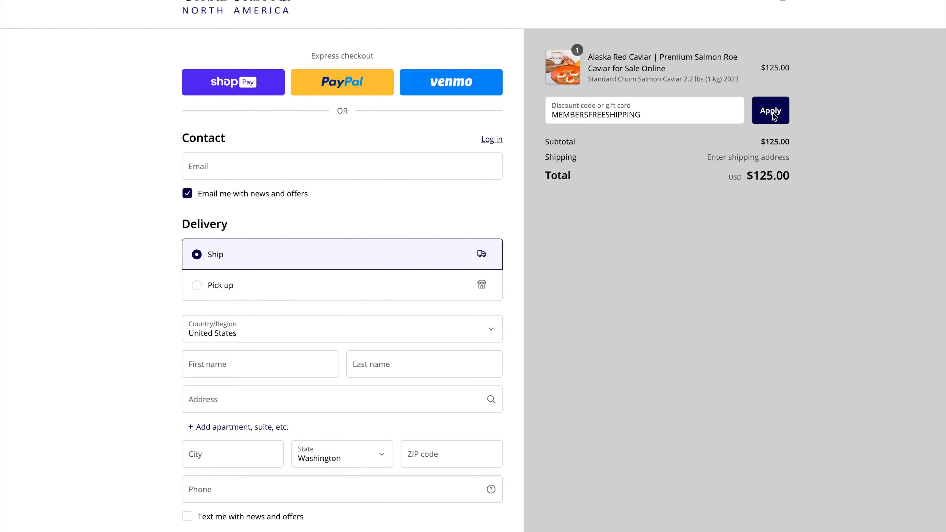
pyautogui.click(644, 110)
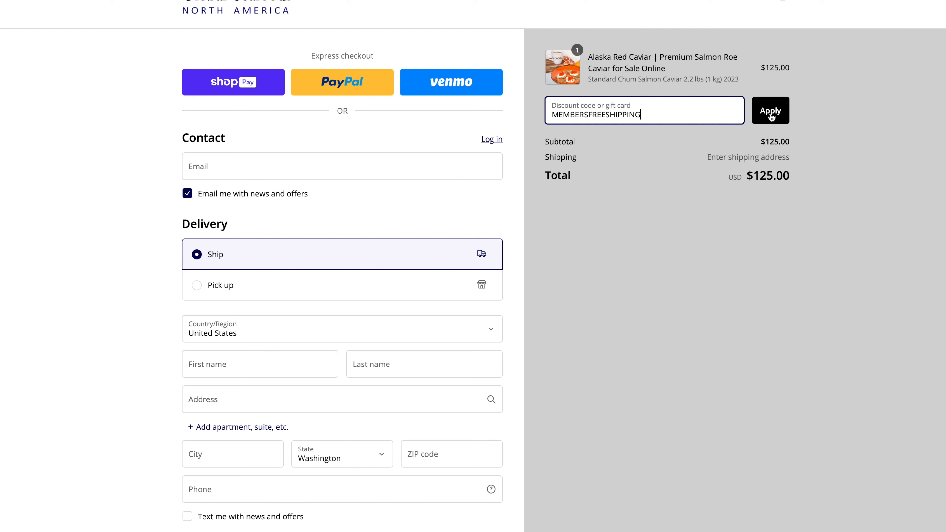
pyautogui.click(769, 111)
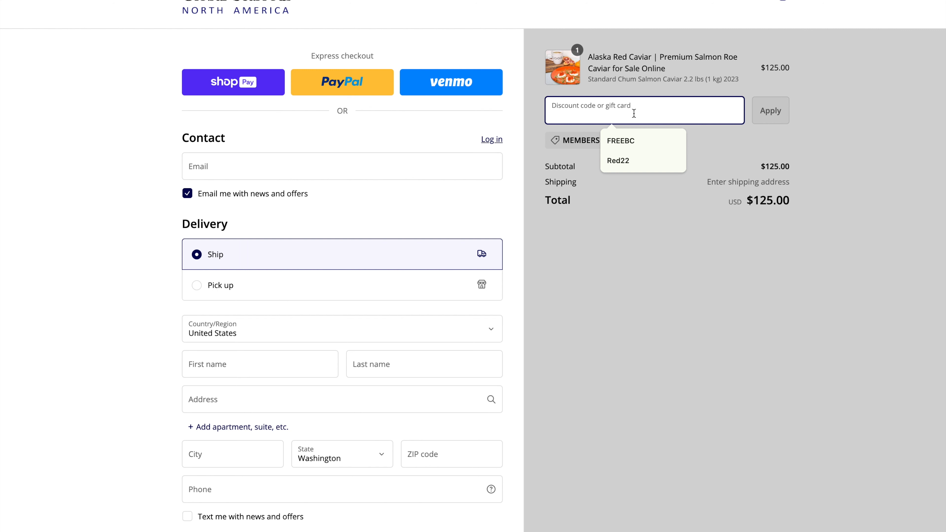
# Step: Enter a second discount code 'ANY OTHER' at checkout without applying it
pyautogui.click(620, 141)
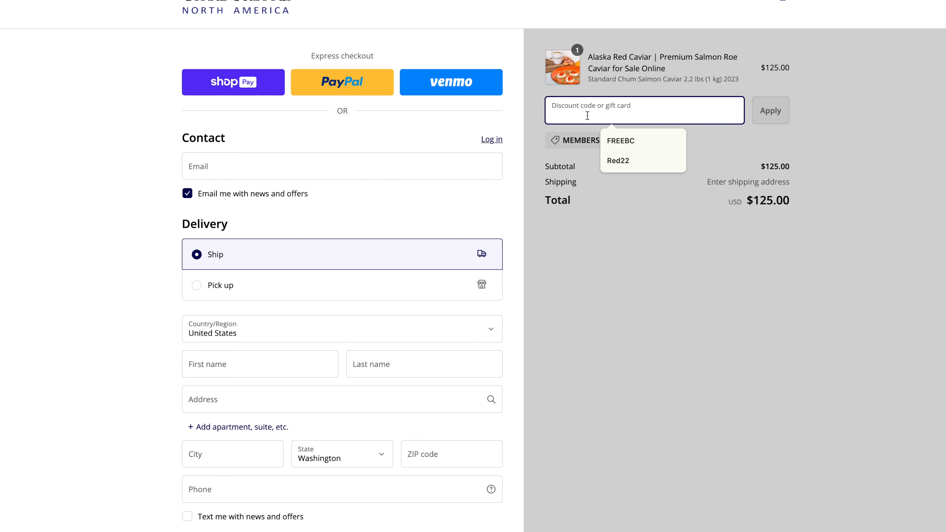
pyautogui.click(620, 140)
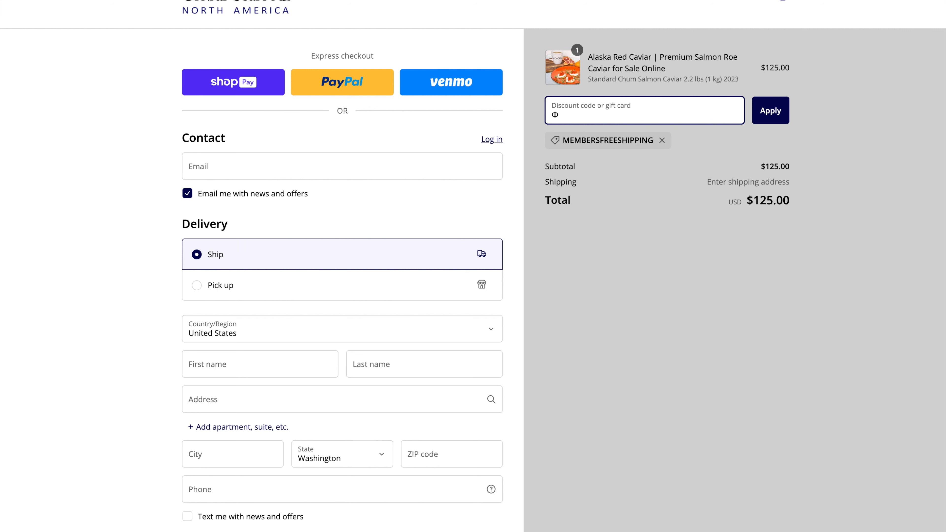
pyautogui.write('ANY')
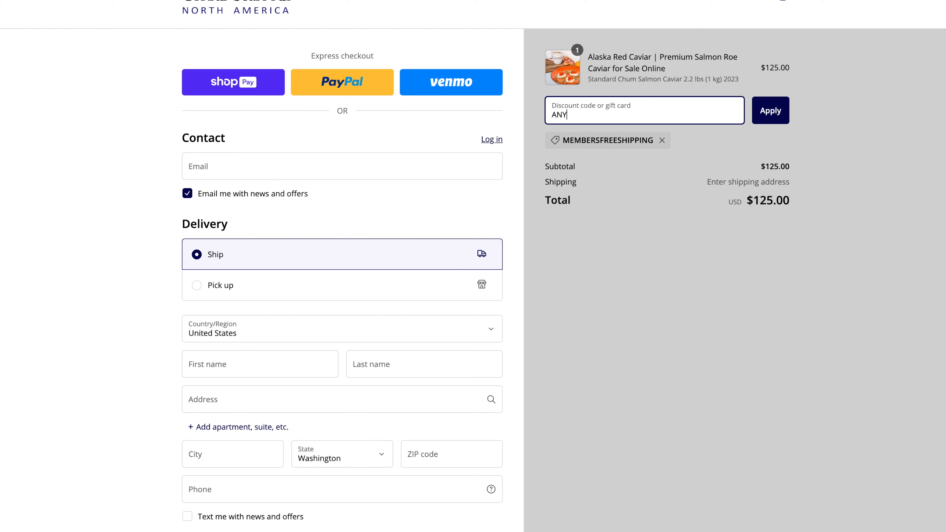
pyautogui.write('O')
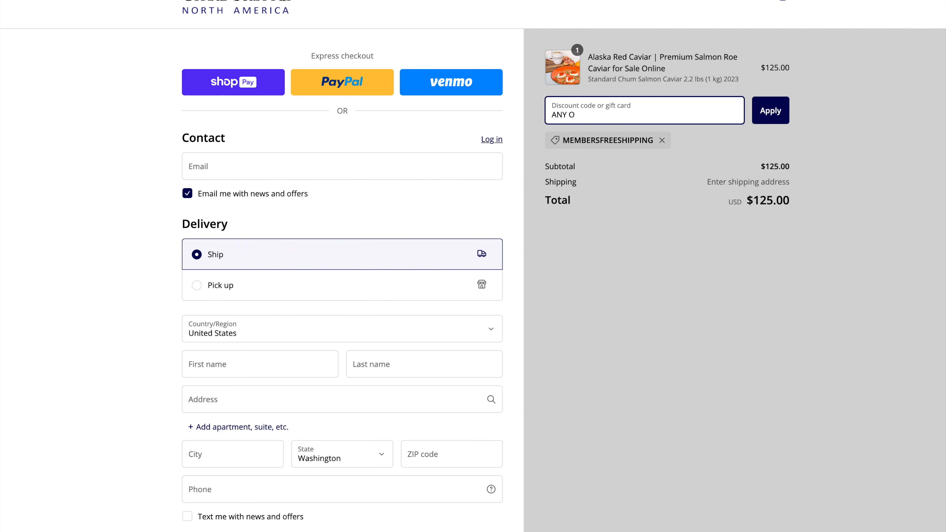
pyautogui.write('THER')
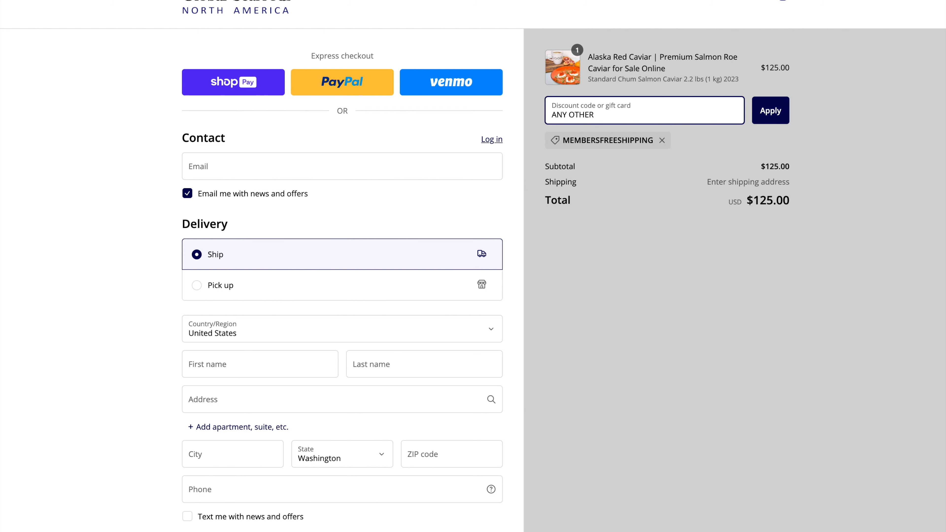